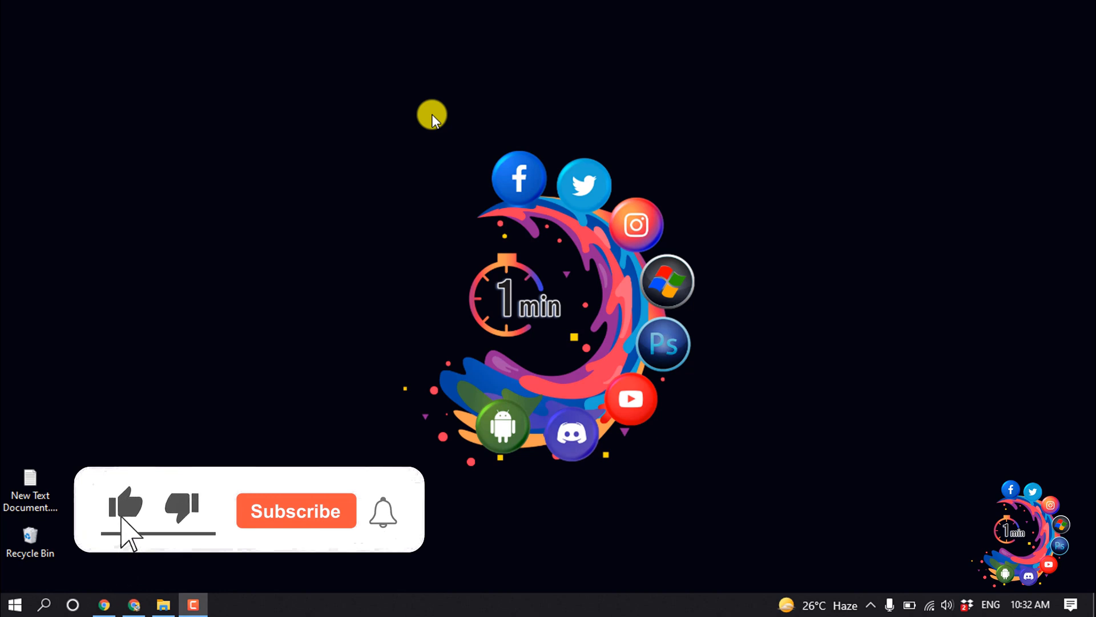
Launch Chrome from the taskbar and land on Discord's Friends > Add Friend page.
click(294, 510)
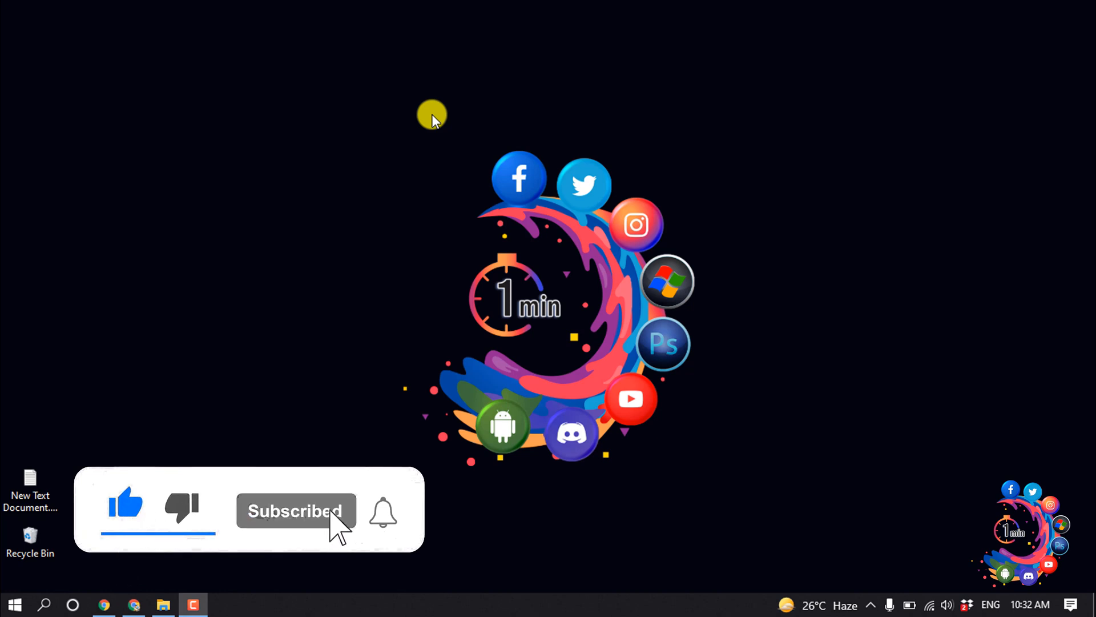
mouse_move(129, 605)
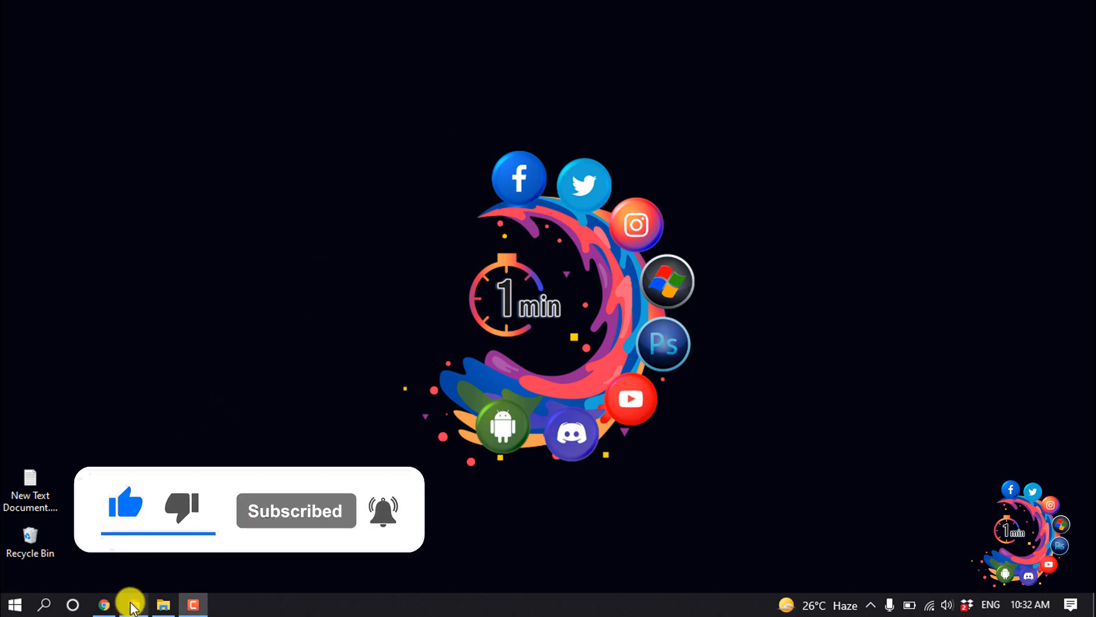
click(103, 604)
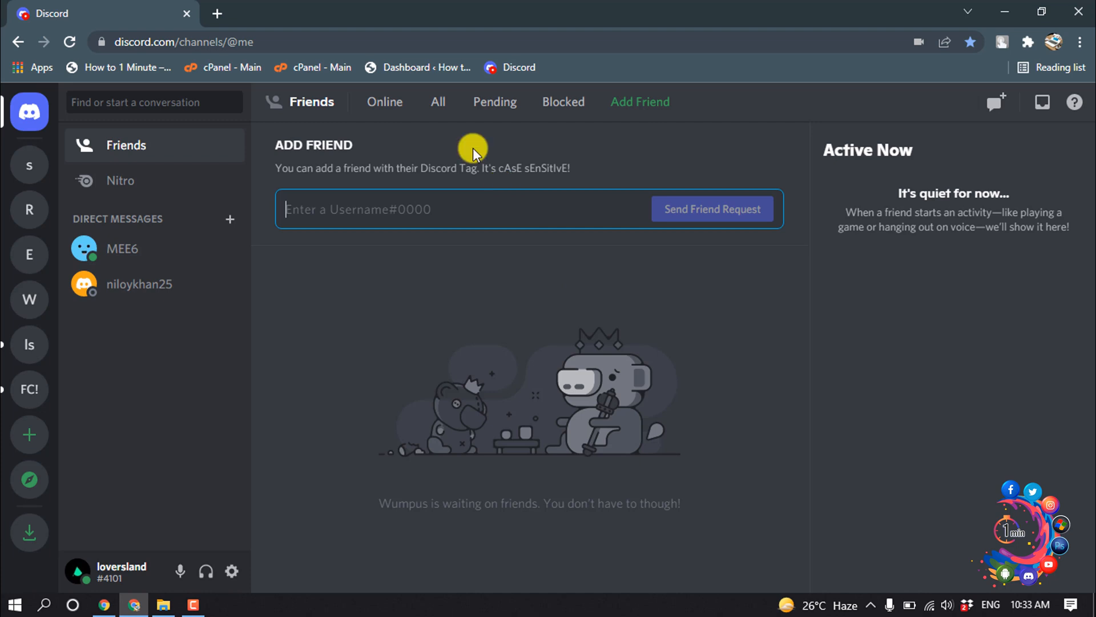
mouse_move(425, 91)
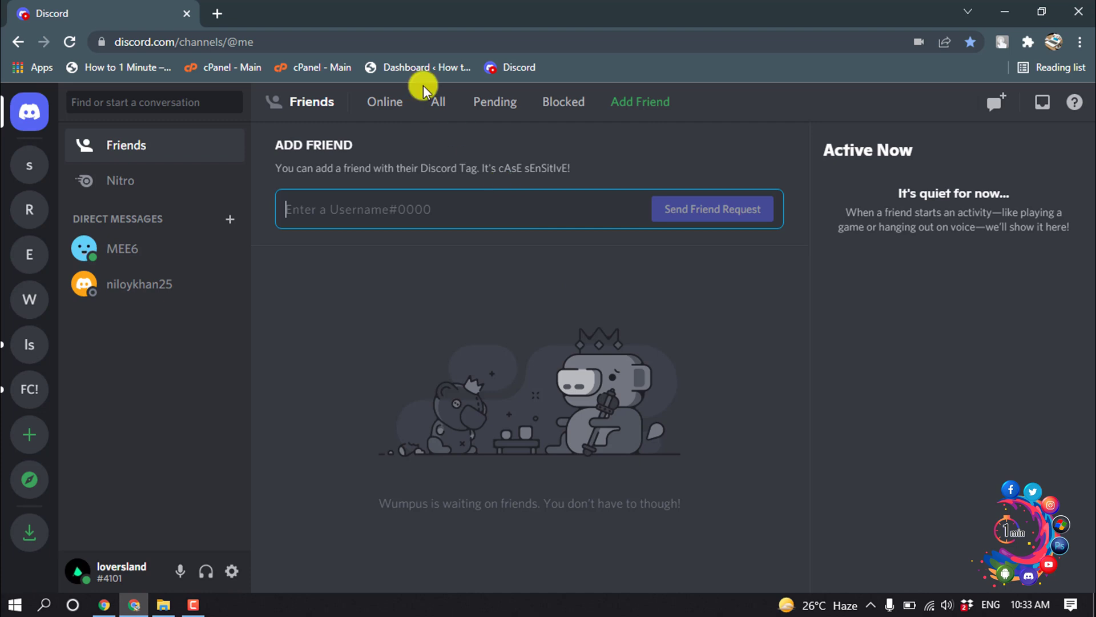
mouse_move(17, 213)
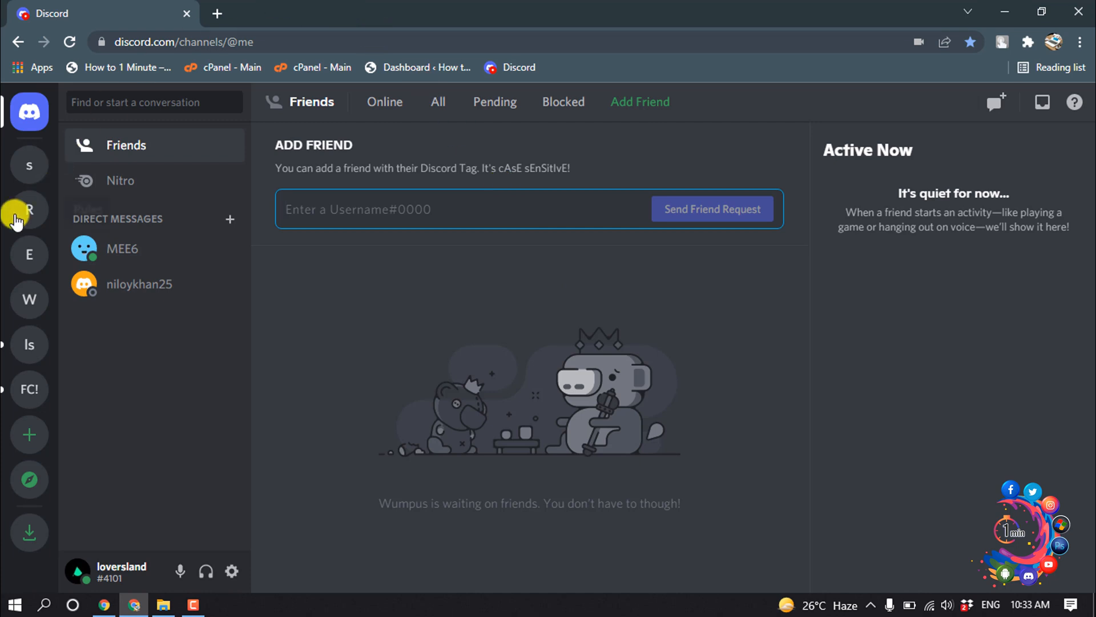
Reach the Permissions settings of the Rules server's #general text channel.
click(28, 211)
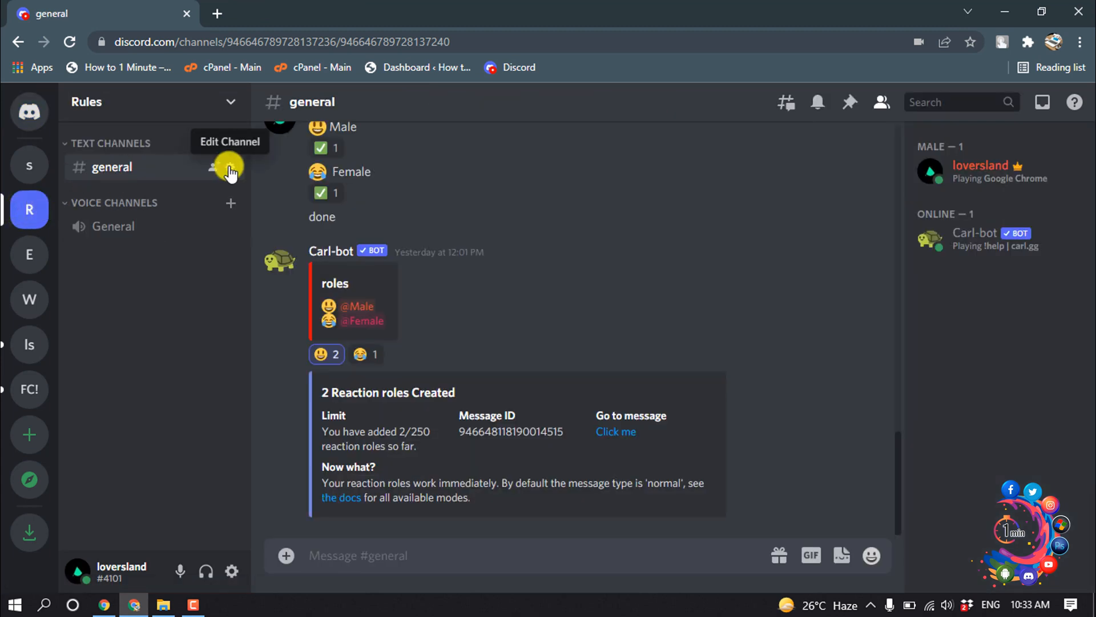
click(213, 167)
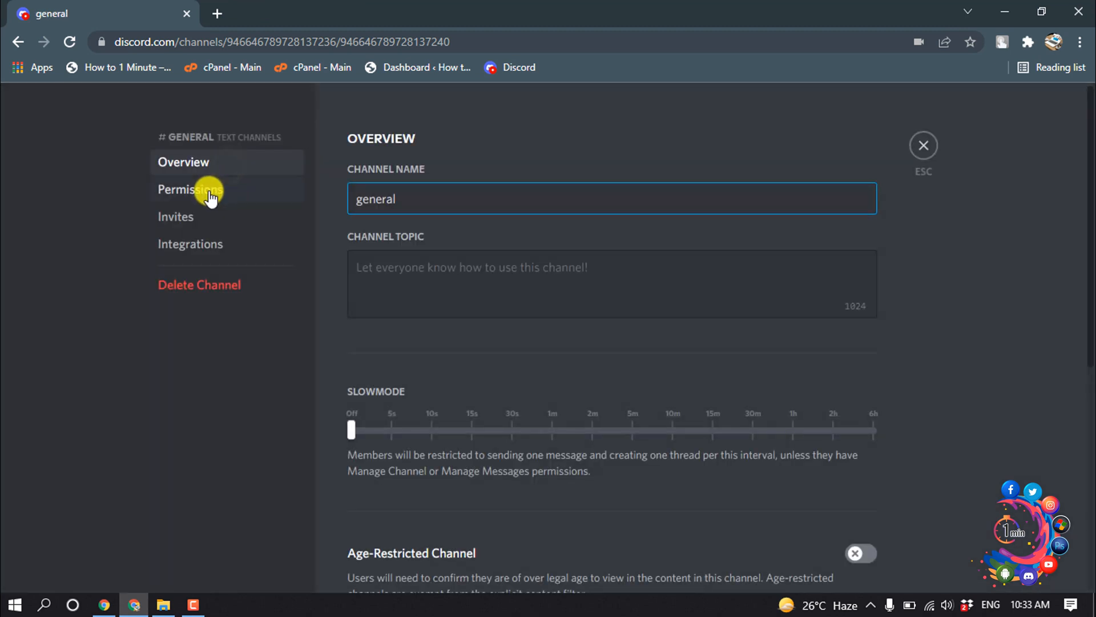
click(189, 189)
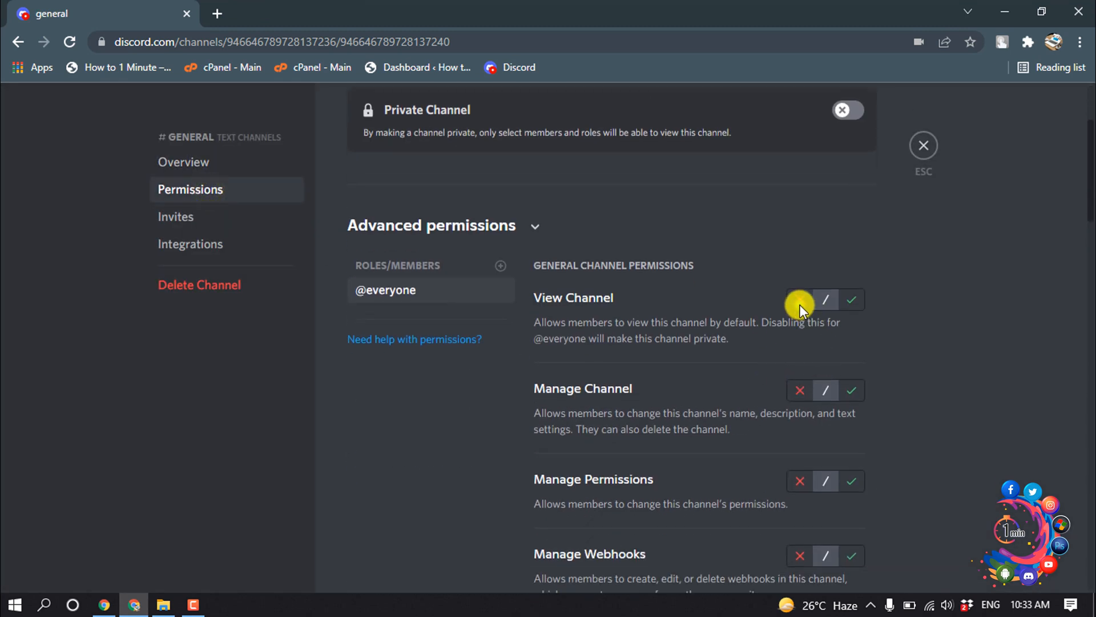
click(800, 299)
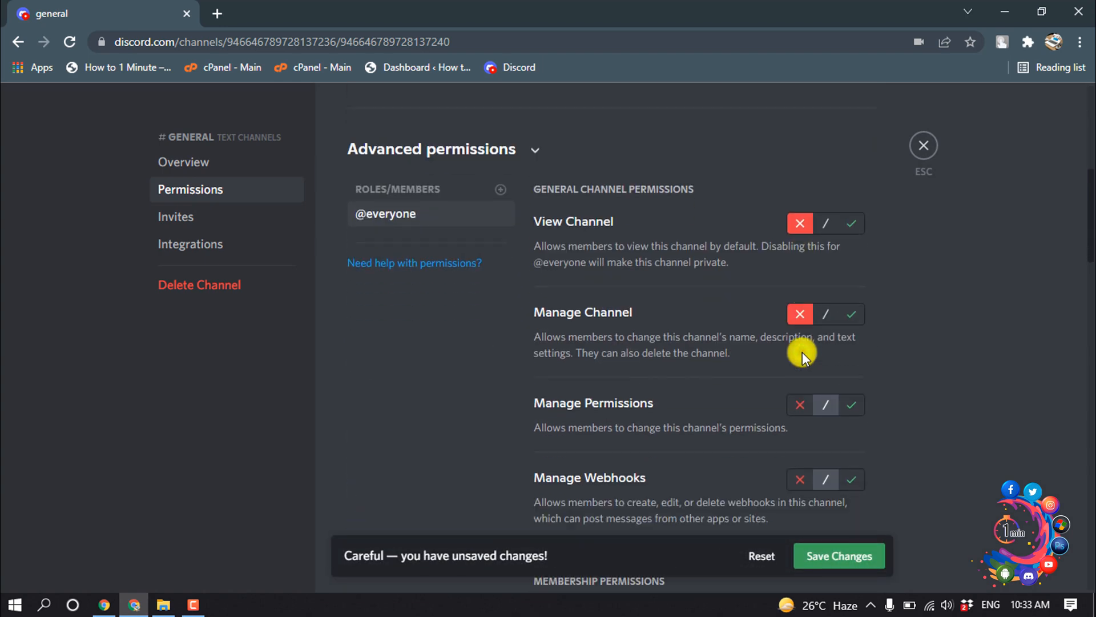
scroll(down, 3)
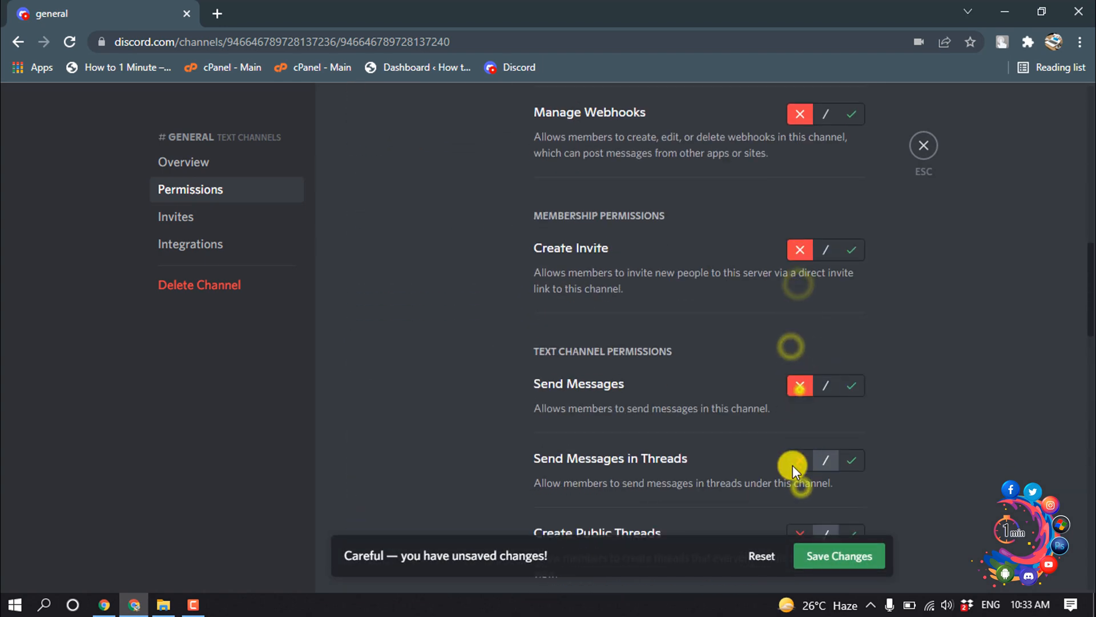
scroll(down, 3)
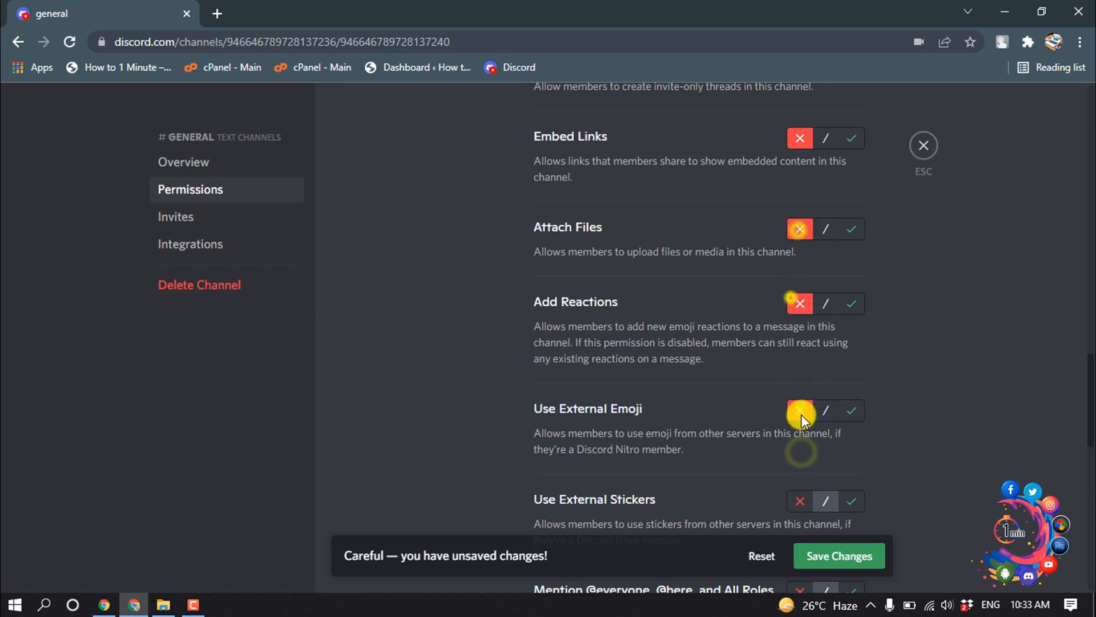
scroll(down, 3)
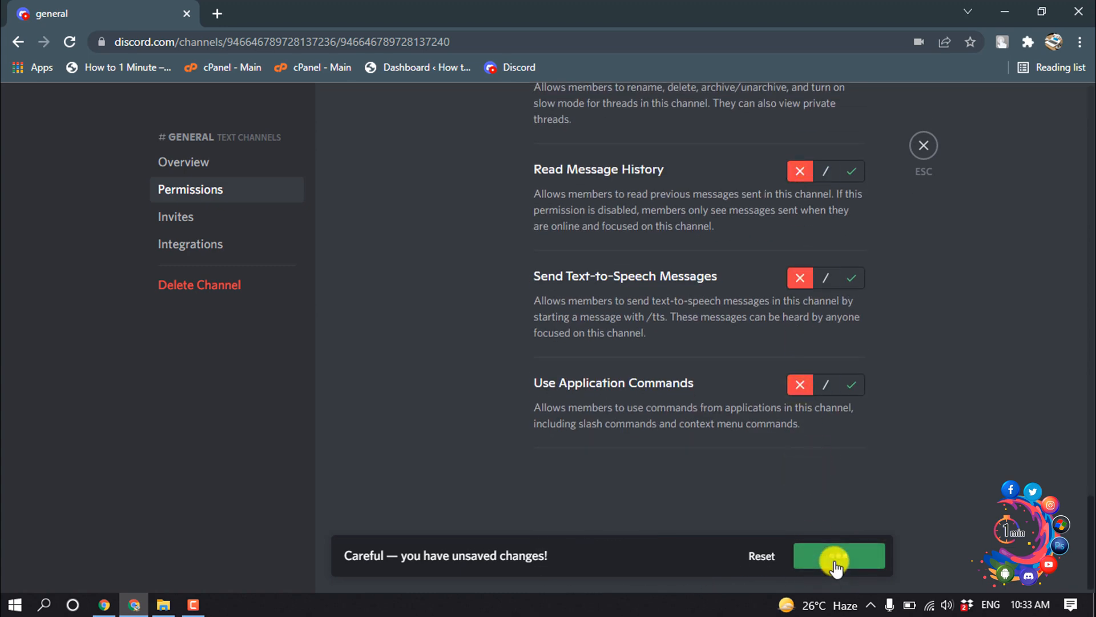
click(839, 555)
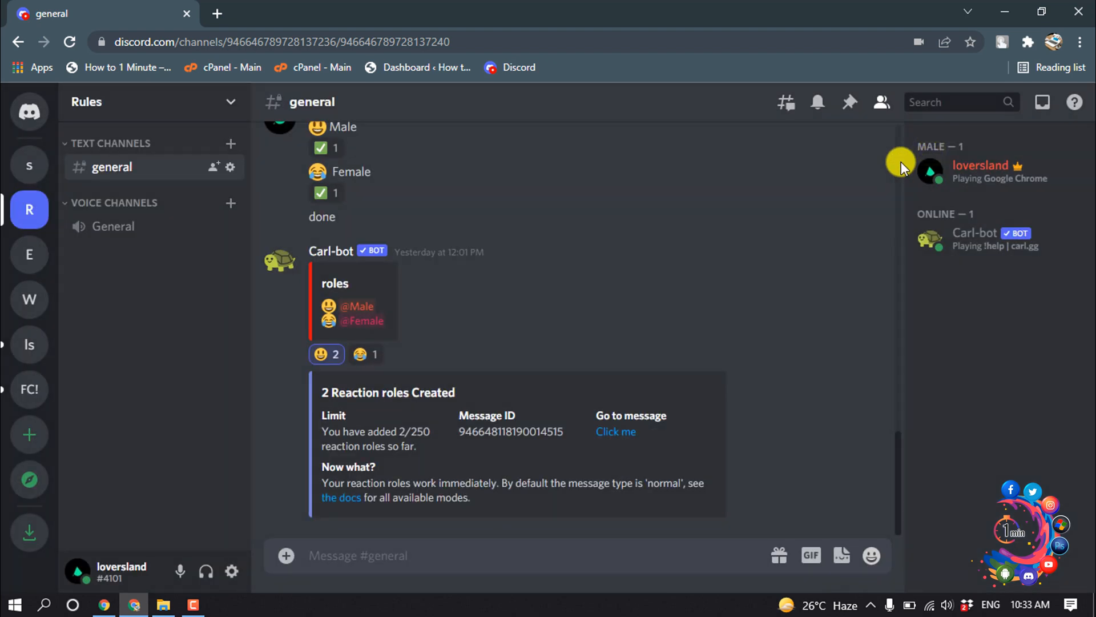
mouse_move(225, 227)
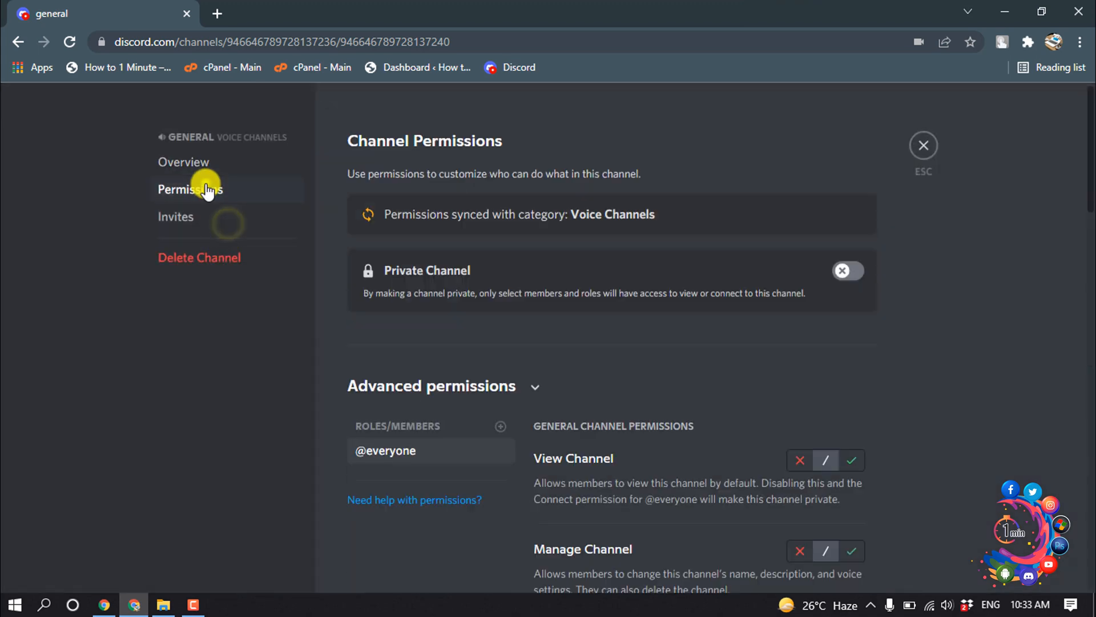
click(799, 460)
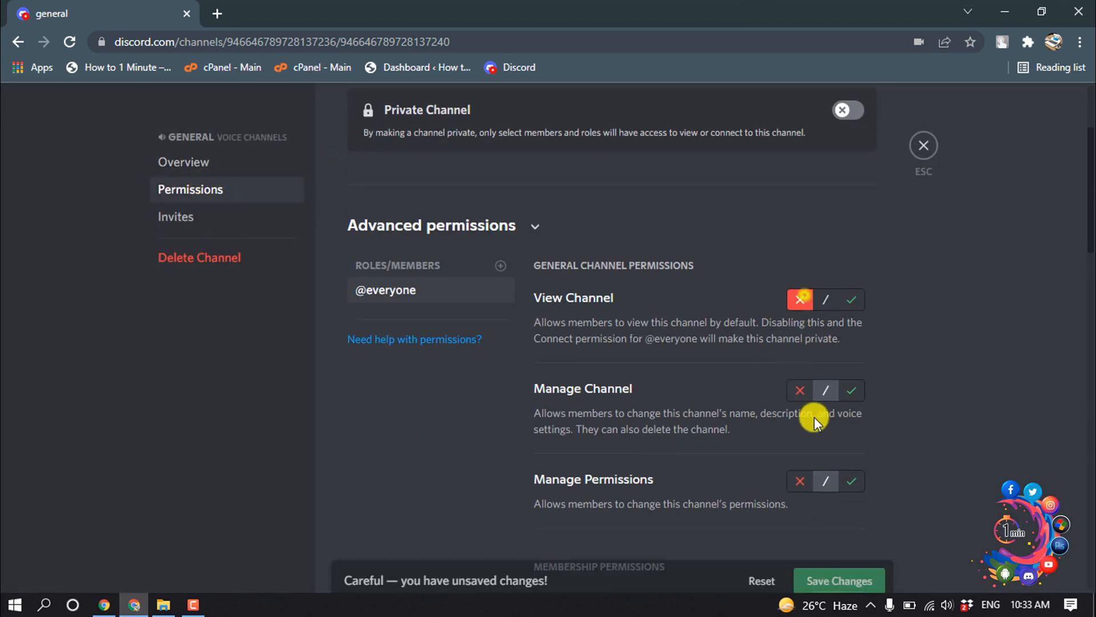
scroll(down, 3)
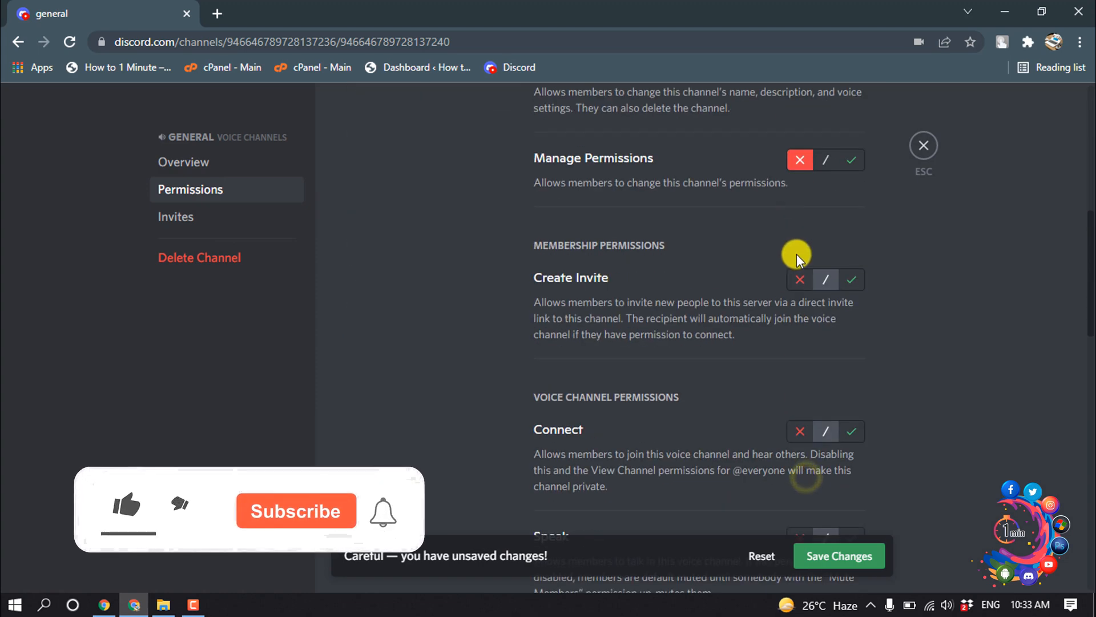
scroll(down, 3)
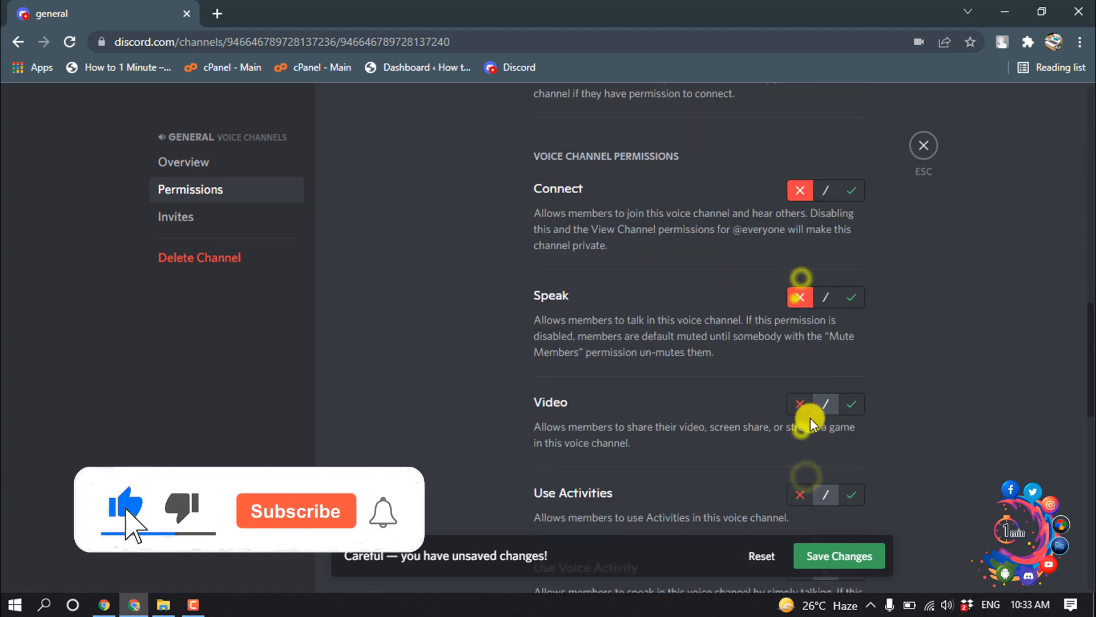
scroll(down, 3)
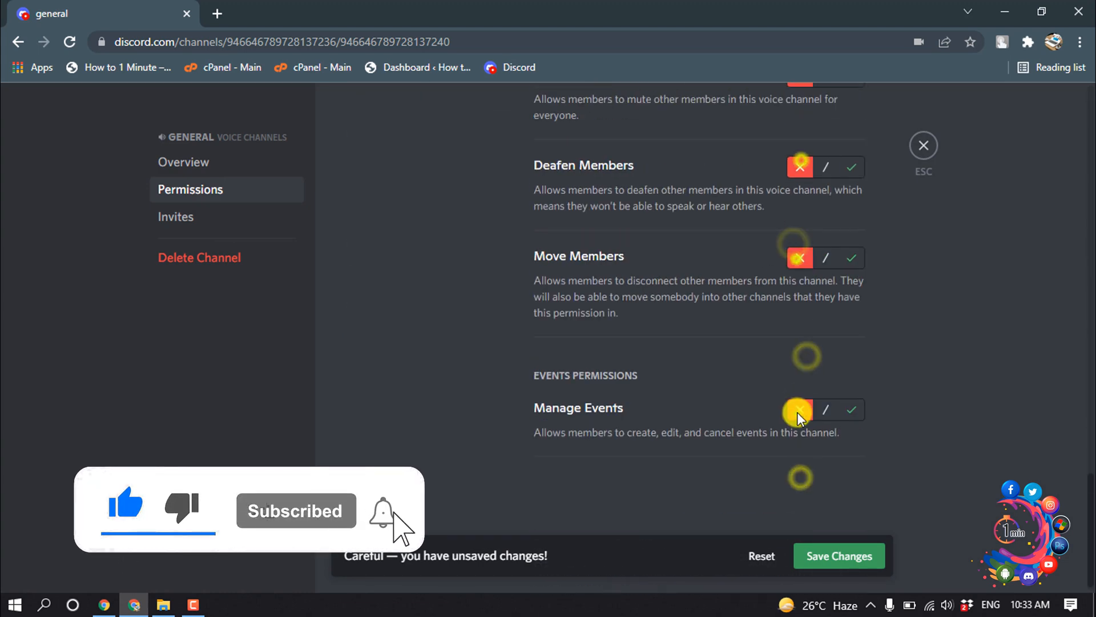
click(799, 410)
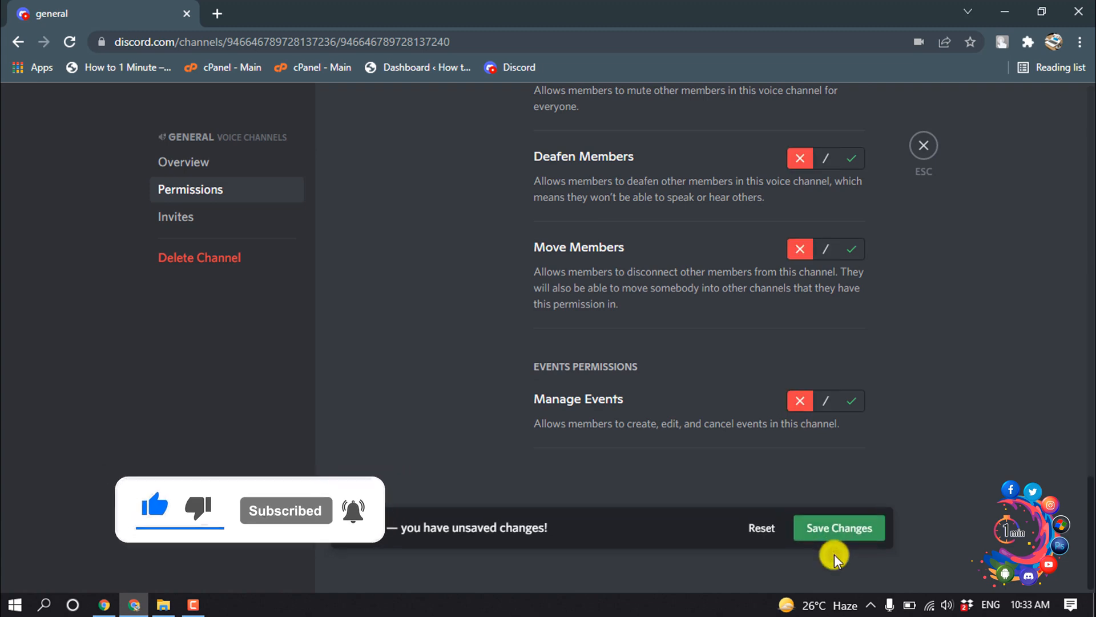
click(923, 145)
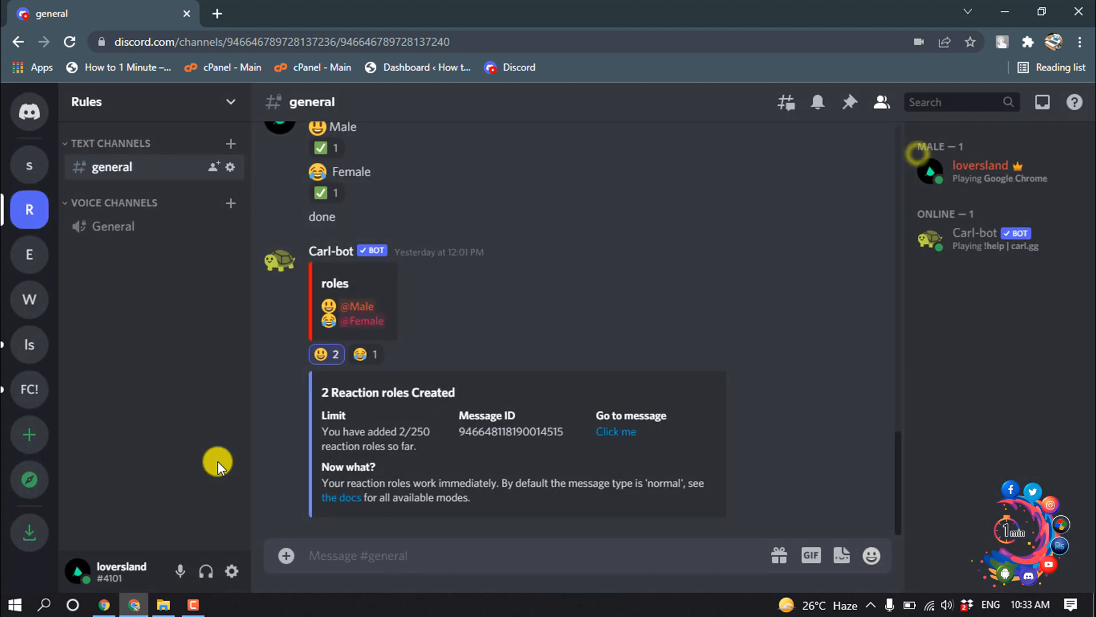